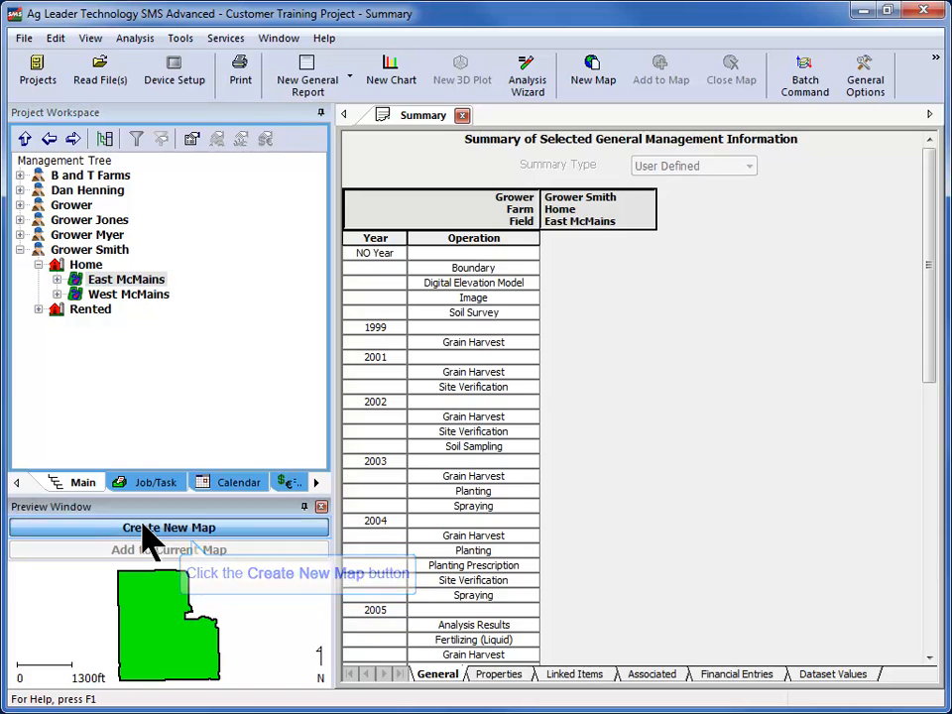
Step: Create a new map of the East McMains field from the Preview Window
{"action": "left_click", "coordinate": [169, 528]}
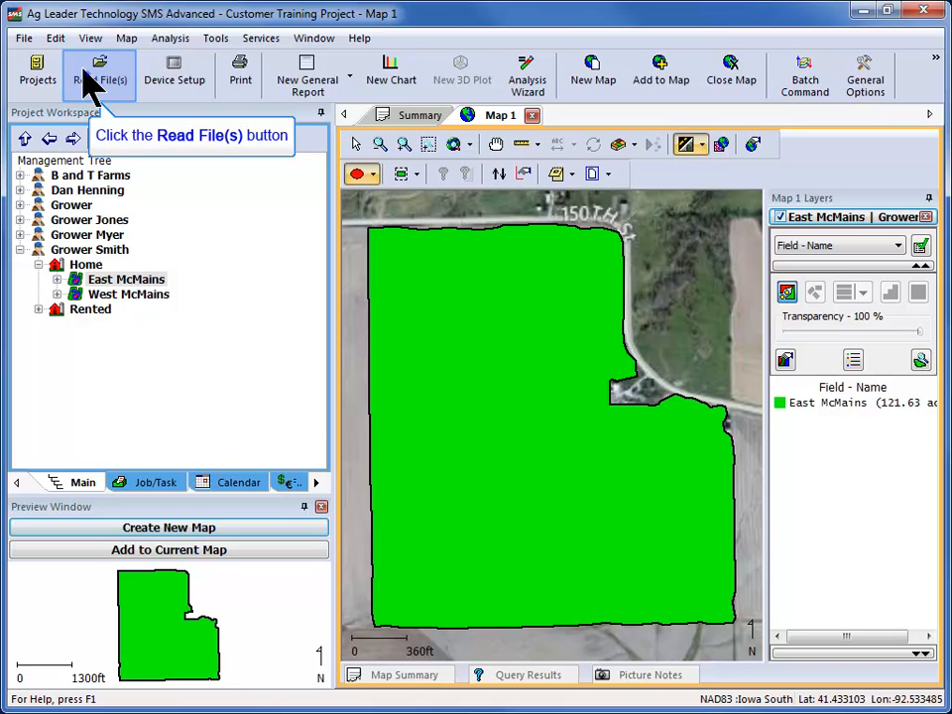
Step: Start a generic-source file import from Read File(s), reaching the image format list
{"action": "left_click", "coordinate": [99, 63]}
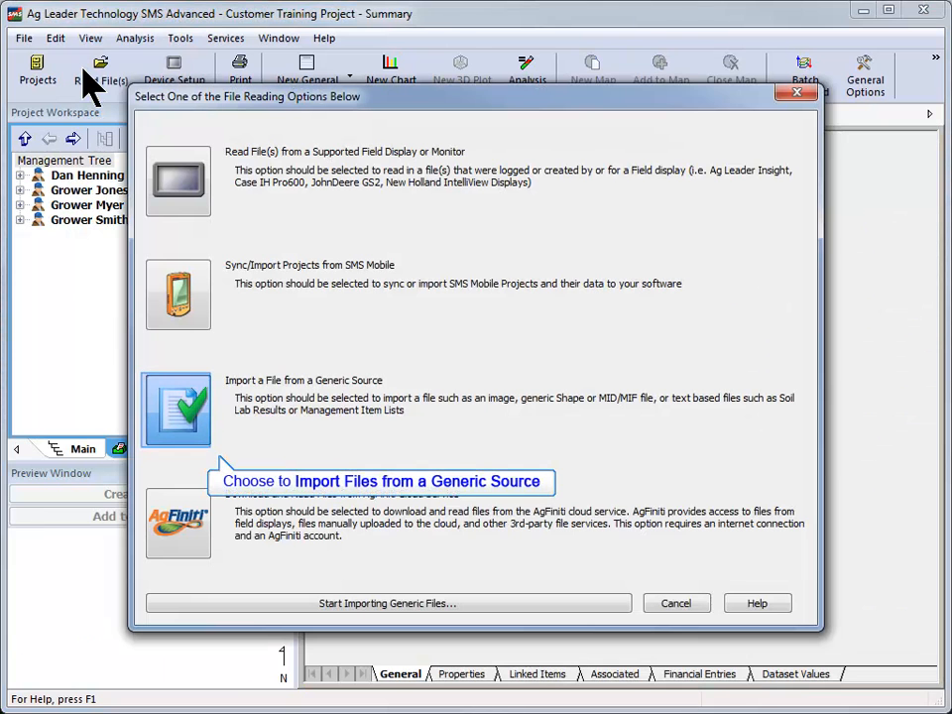
{"action": "mouse_move", "coordinate": [188, 447]}
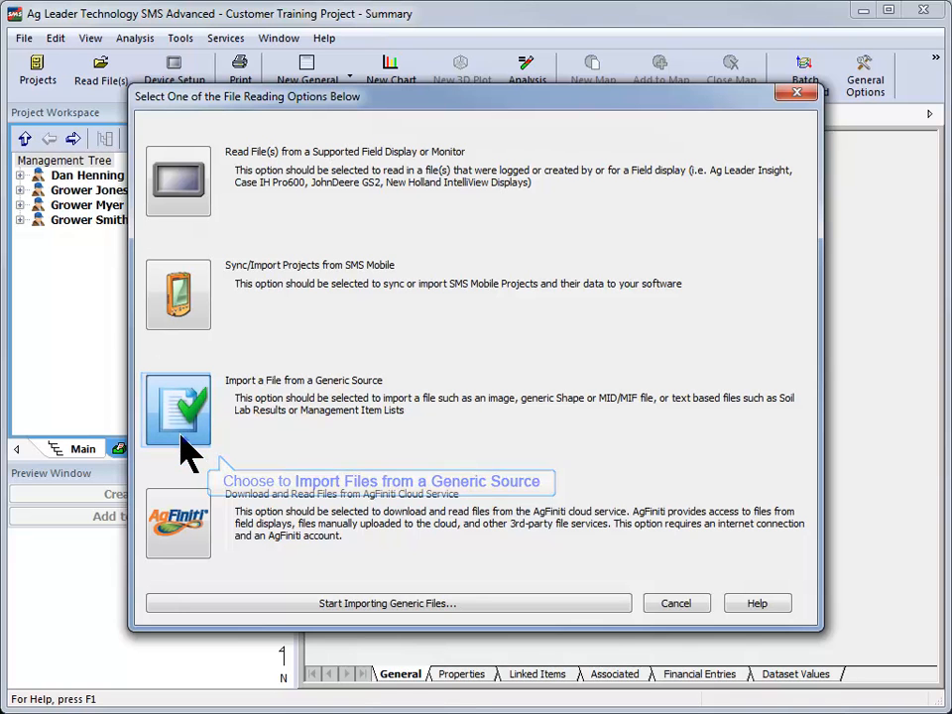
{"action": "mouse_move", "coordinate": [476, 638]}
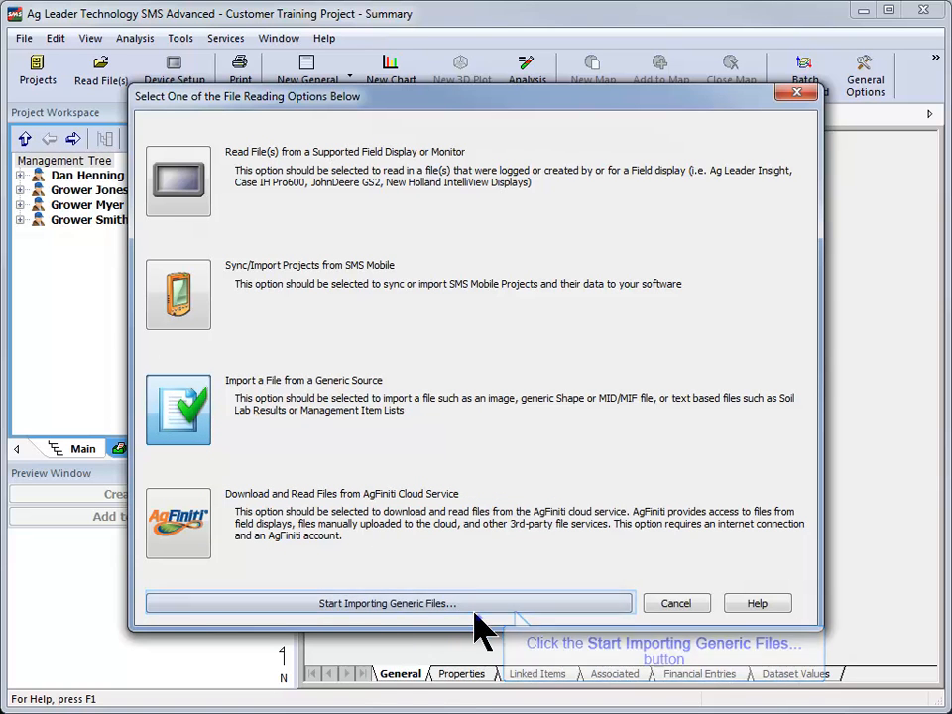
{"action": "left_click", "coordinate": [387, 603]}
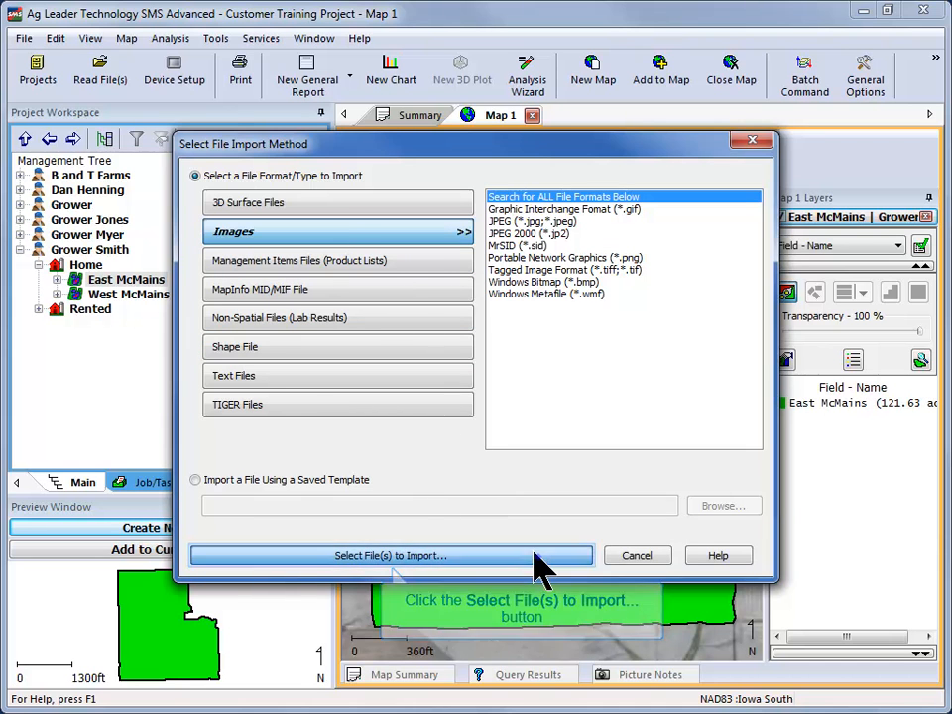
Step: Load home non-geo ref.bmp from the Image data folder for georeferencing
{"action": "left_click", "coordinate": [389, 555]}
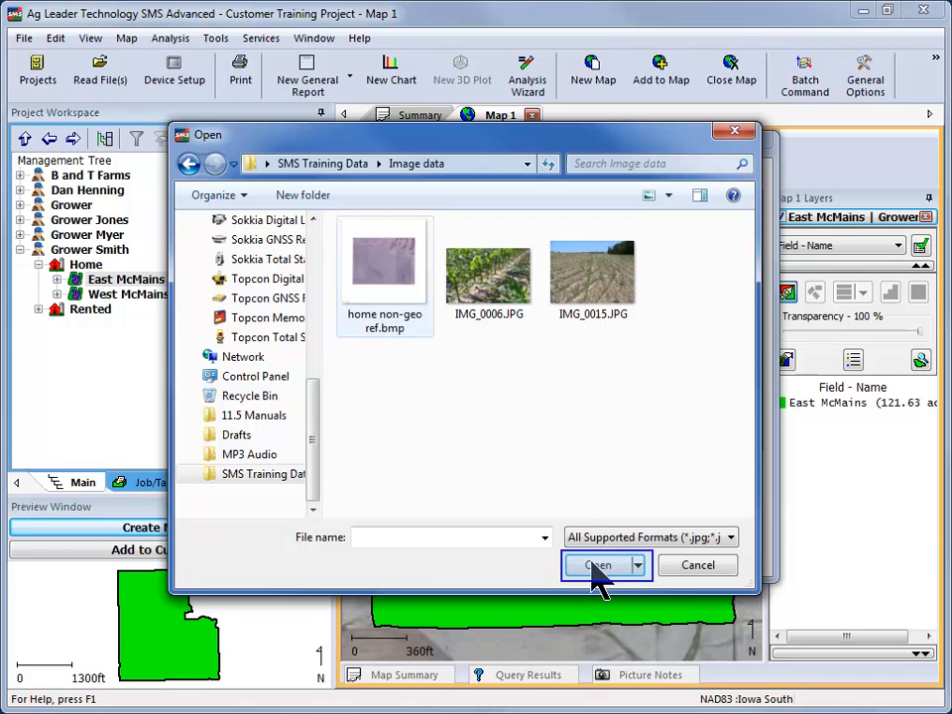
{"action": "left_click", "coordinate": [597, 566]}
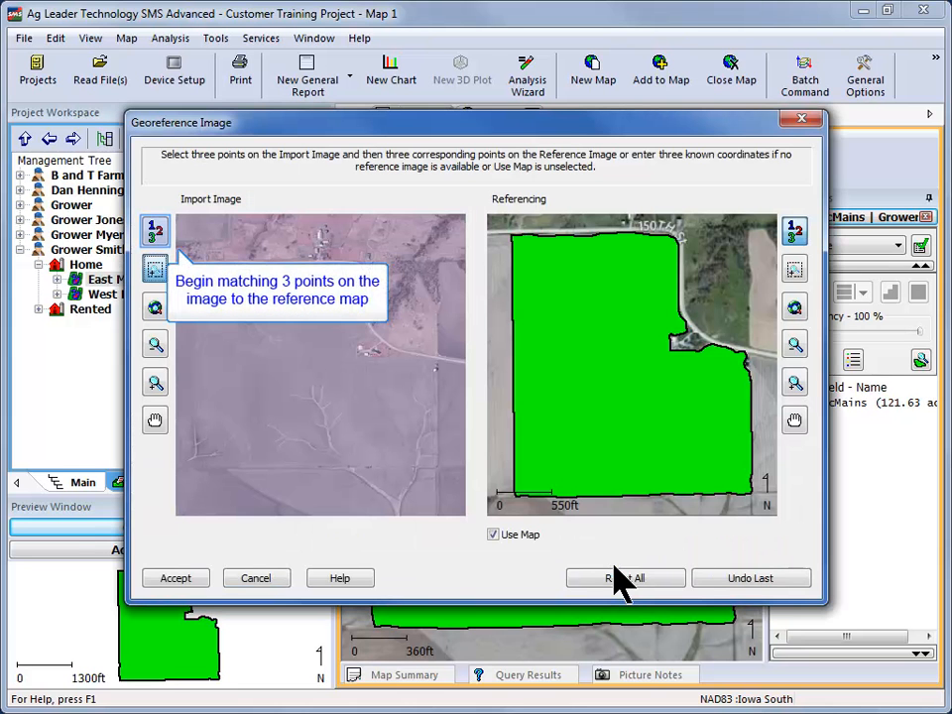
{"action": "mouse_move", "coordinate": [155, 234]}
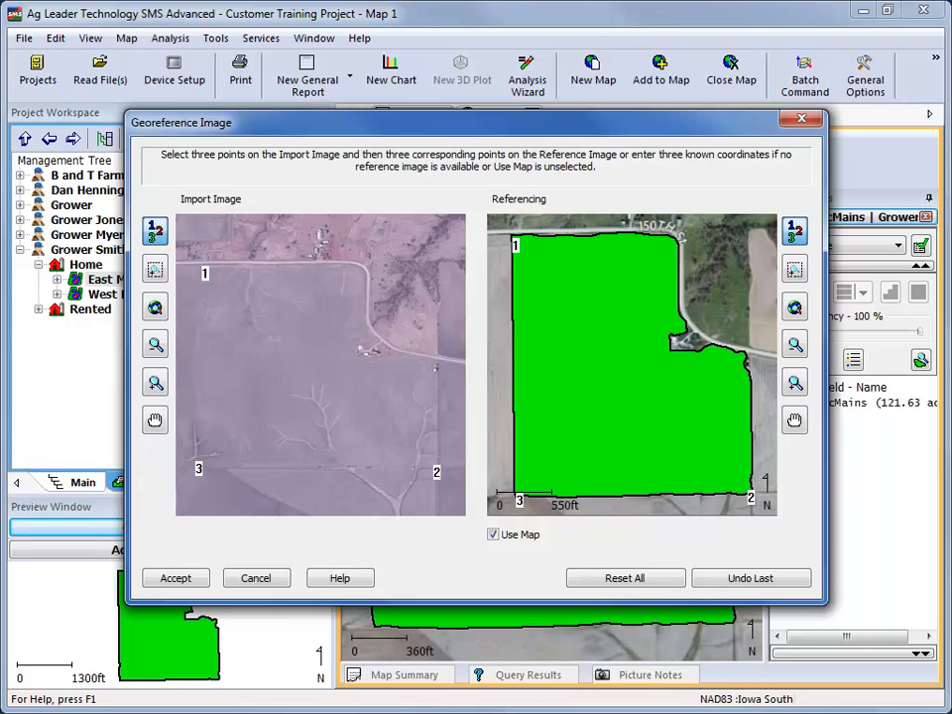
Step: Accept the three matched georeference points, keeping No Clipping - Import Entire Image
{"action": "left_click", "coordinate": [492, 535]}
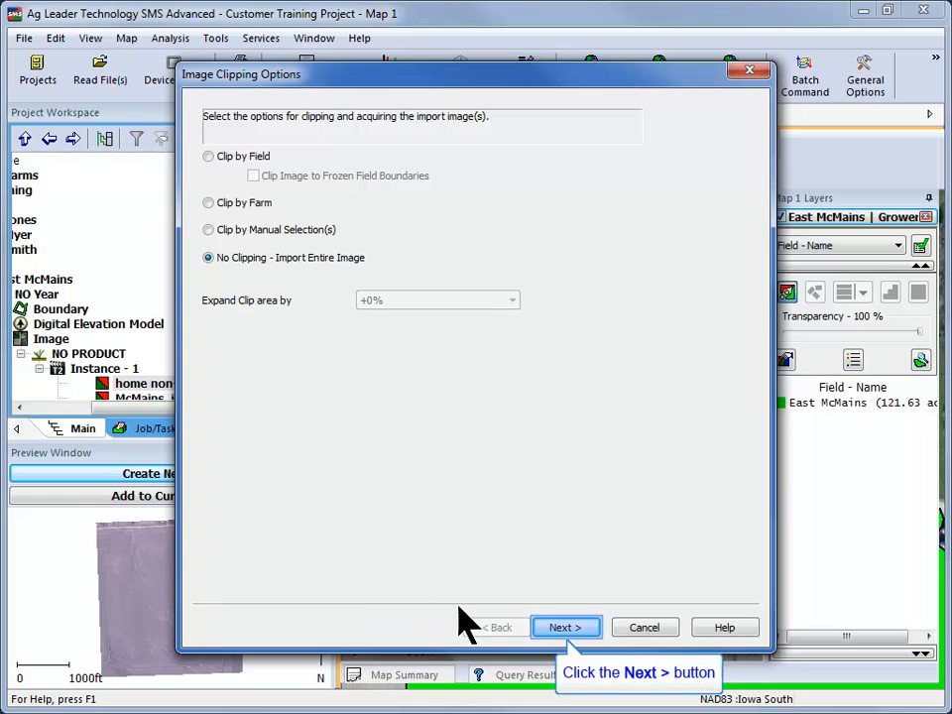
Step: Finish the import with the image added to the Management Hierarchy
{"action": "left_click", "coordinate": [567, 627]}
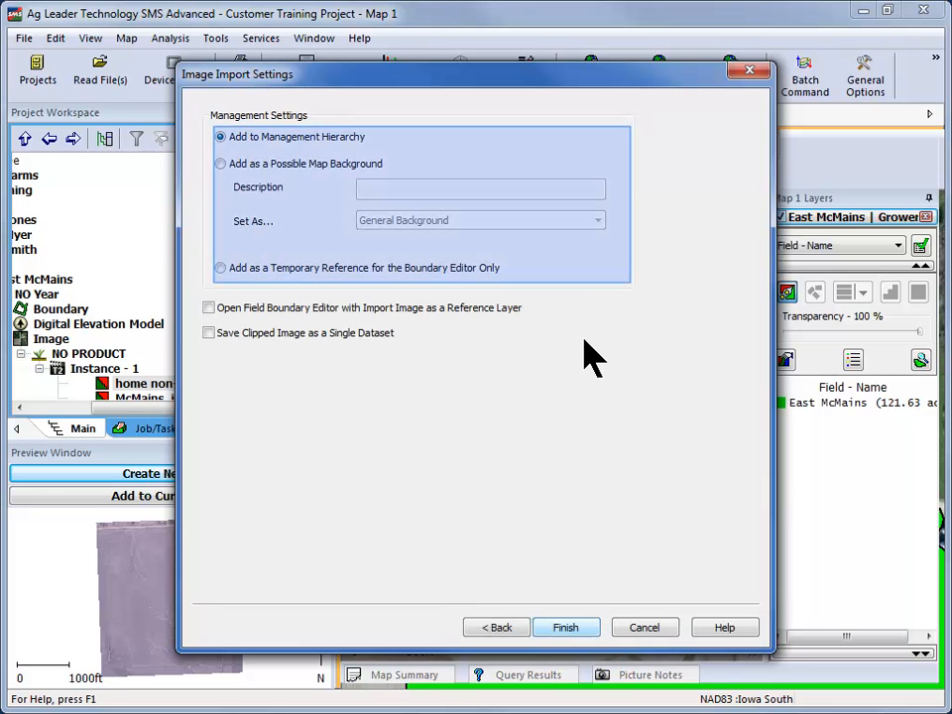
{"action": "mouse_move", "coordinate": [591, 254]}
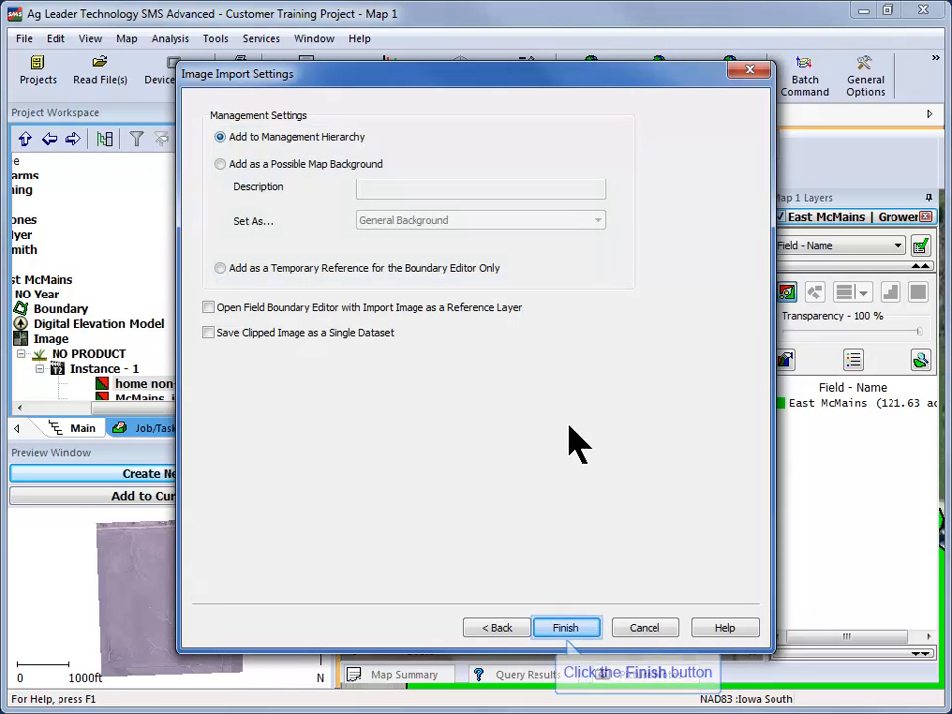
{"action": "left_click", "coordinate": [568, 627]}
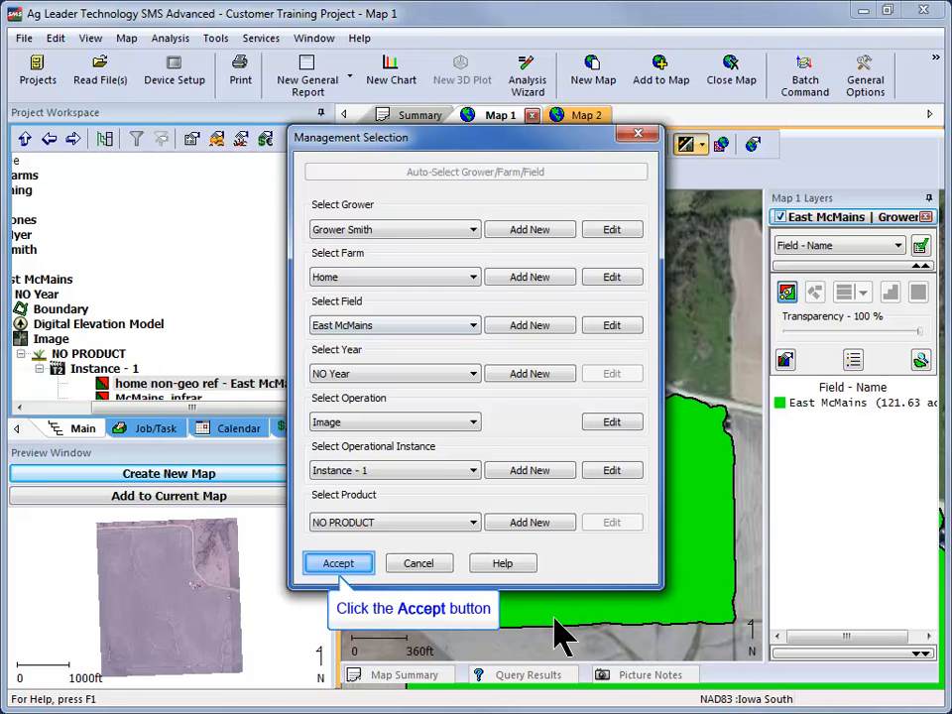
{"action": "mouse_move", "coordinate": [347, 571]}
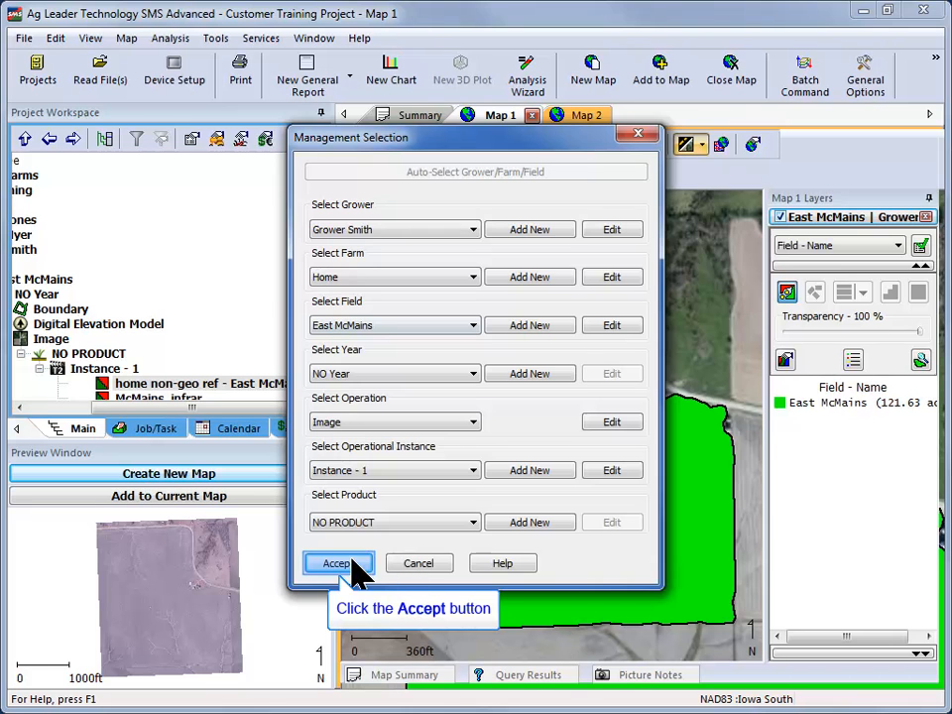
Step: Accept Grower Smith, Home, East McMains, Image to save the home non-geo dataset
{"action": "left_click", "coordinate": [337, 564]}
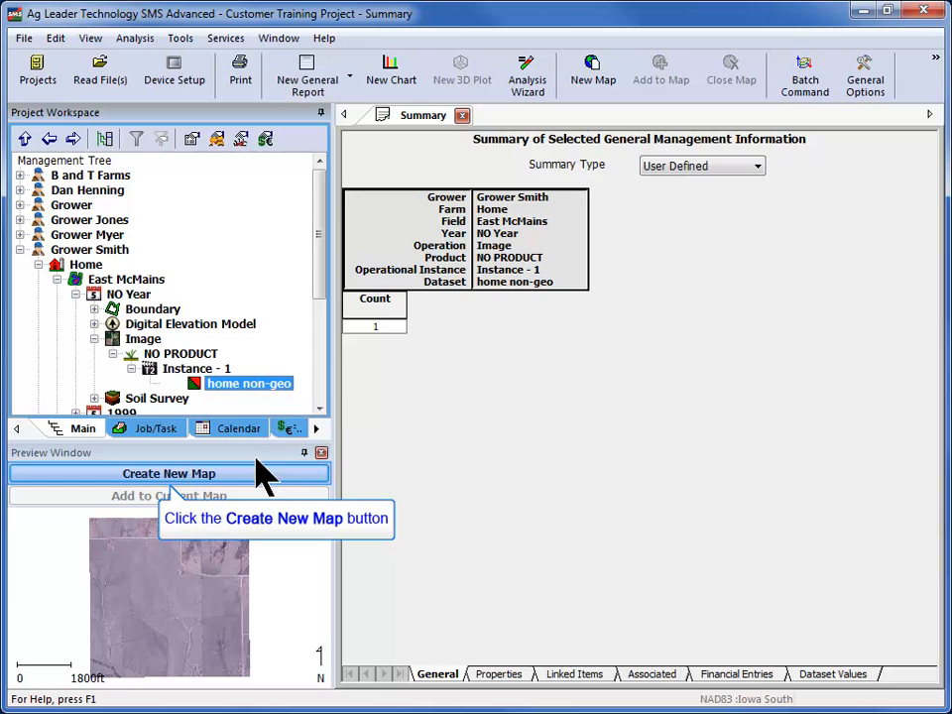
Step: Create a fresh map of the East McMains field boundary
{"action": "left_click", "coordinate": [169, 472]}
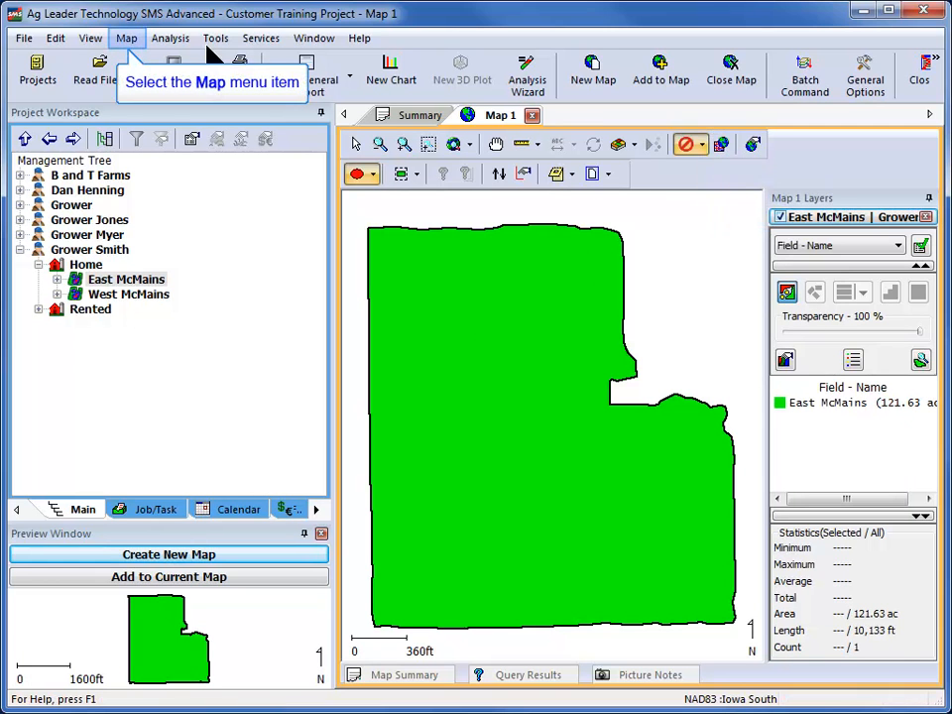
Step: Set the Home Non-Geo-Referenced image as the map background via Map > Set Background
{"action": "left_click", "coordinate": [125, 40]}
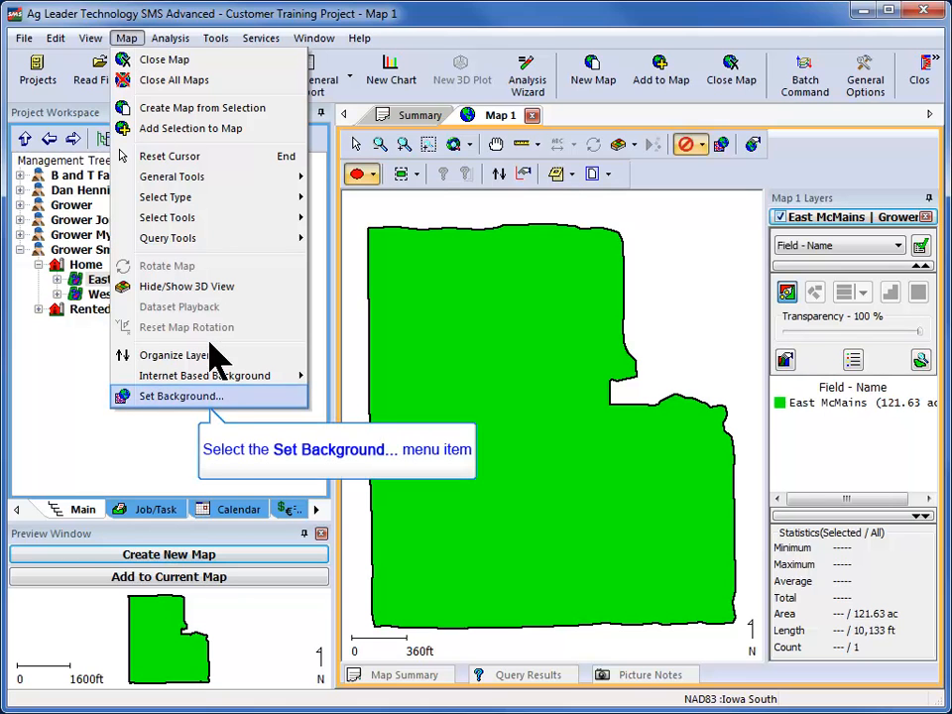
{"action": "left_click", "coordinate": [183, 397]}
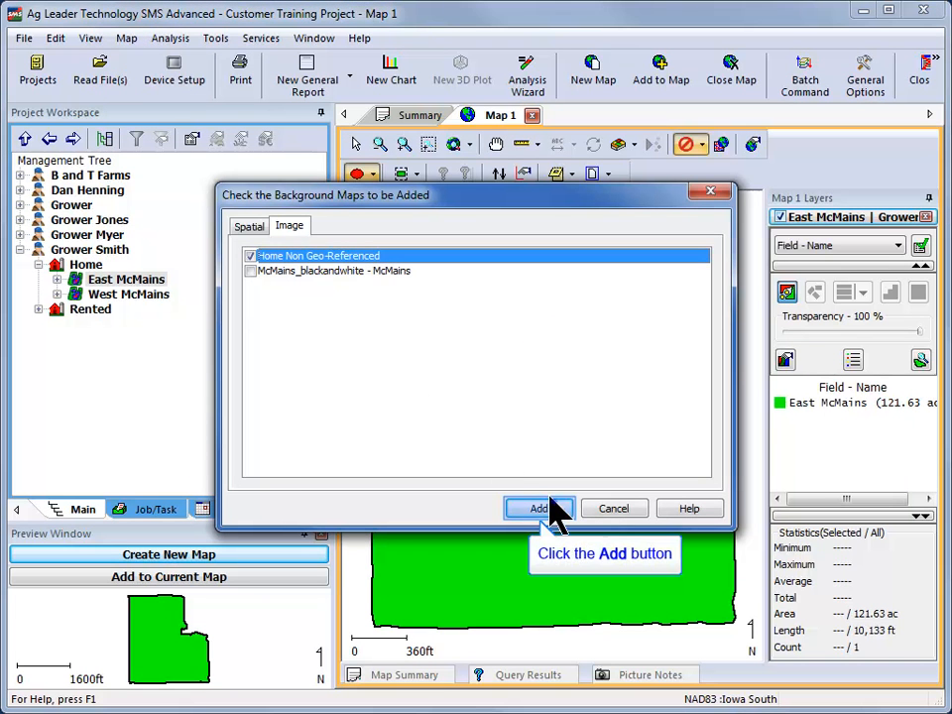
{"action": "left_click", "coordinate": [535, 508]}
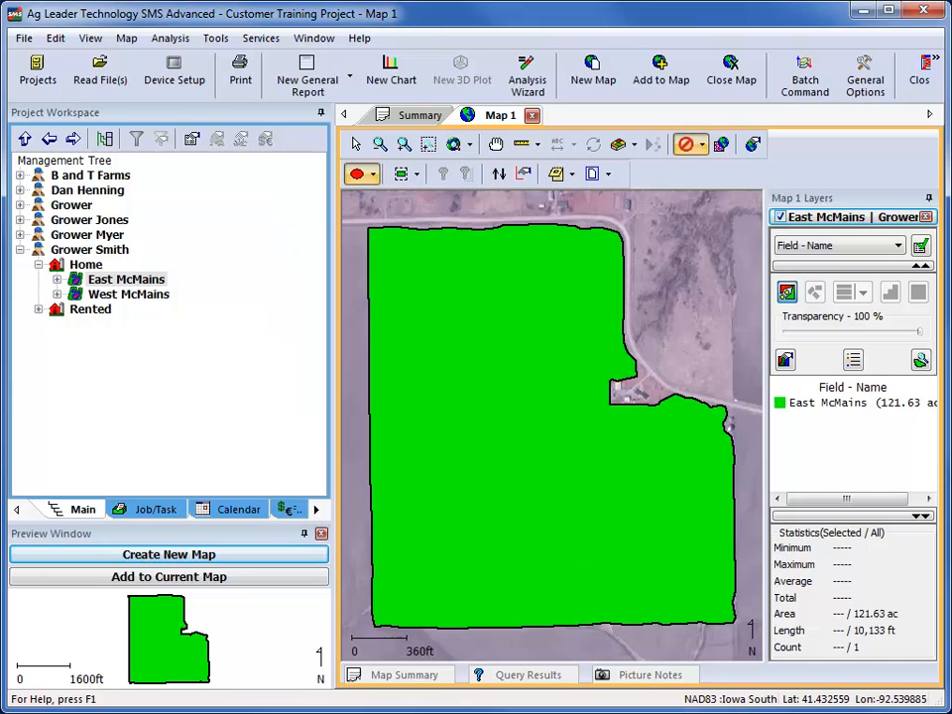